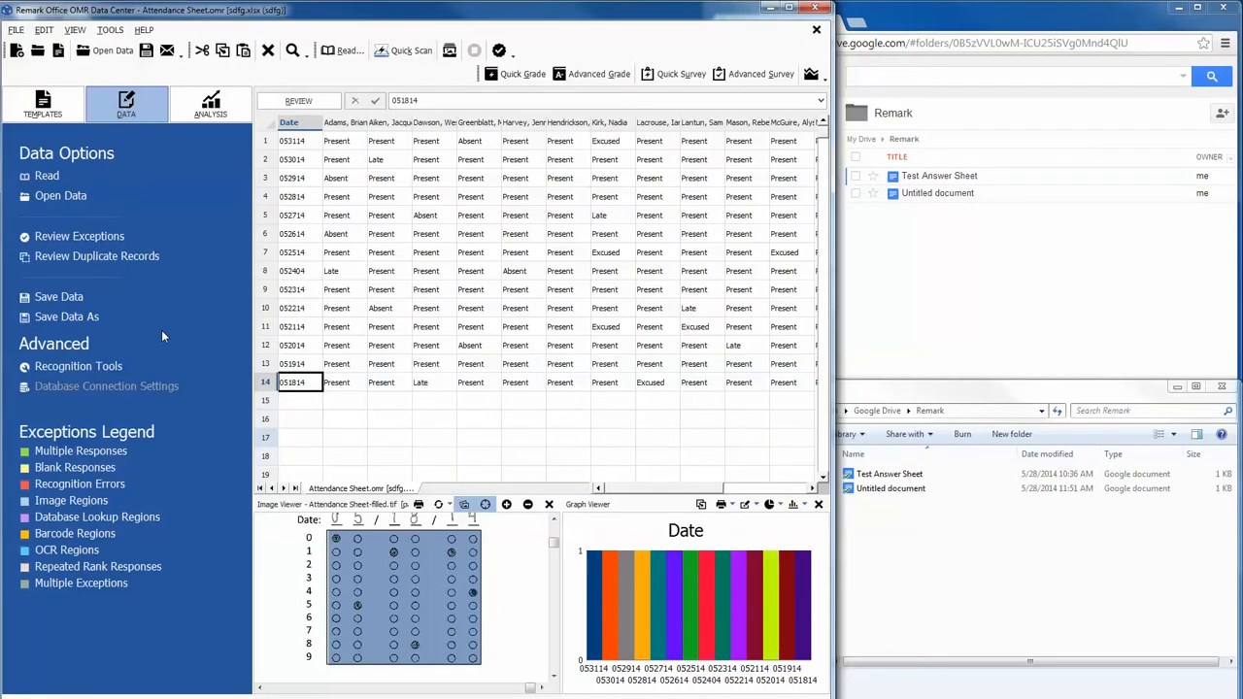
Begin saving the attendance data and navigate the save dialog to the Google Drive folder.
left_click(59, 296)
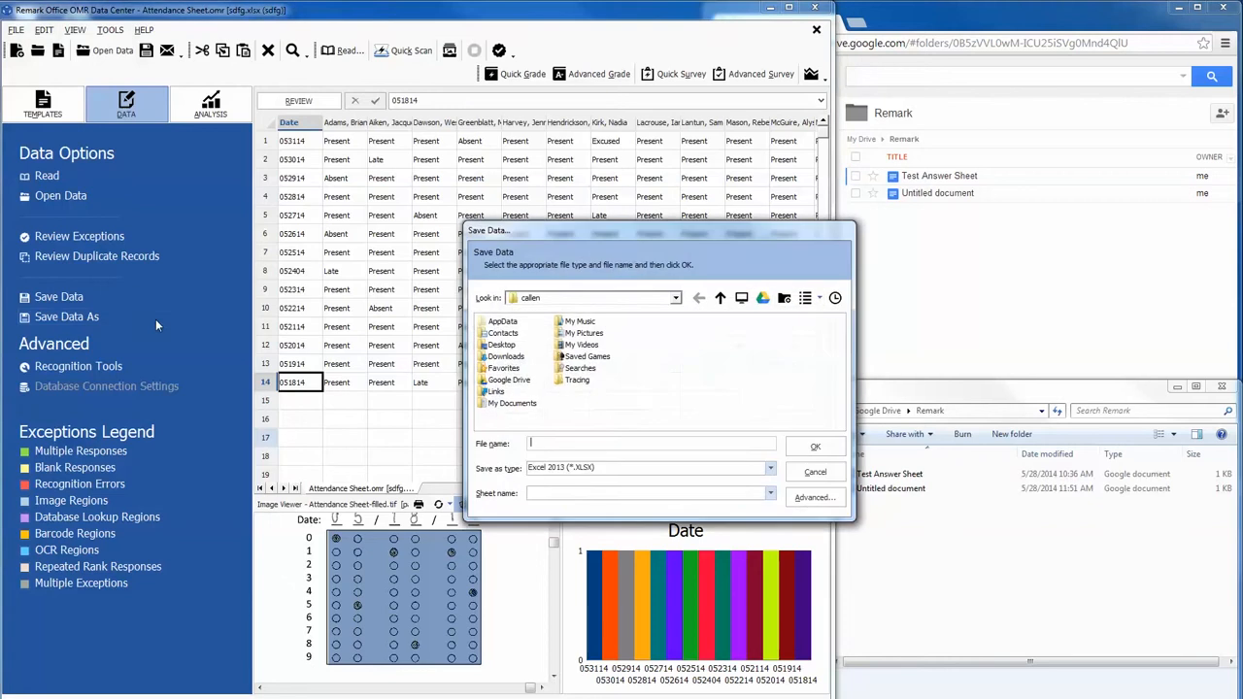
mouse_move(421, 387)
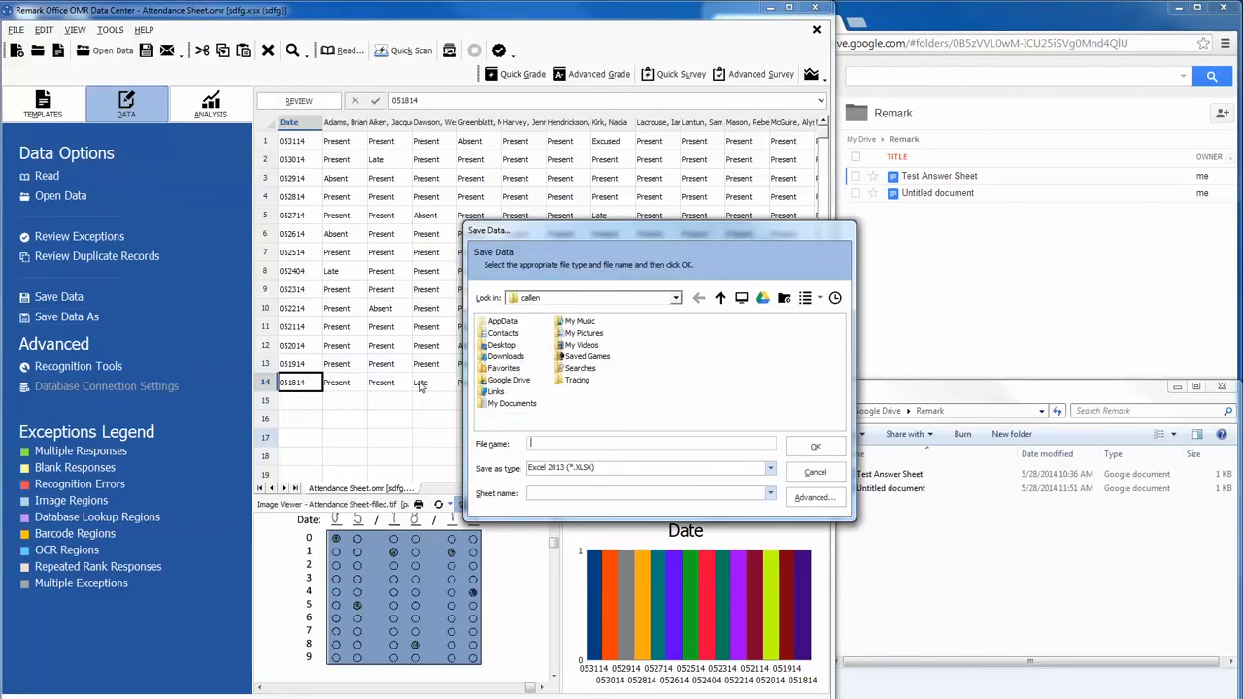
left_click(508, 379)
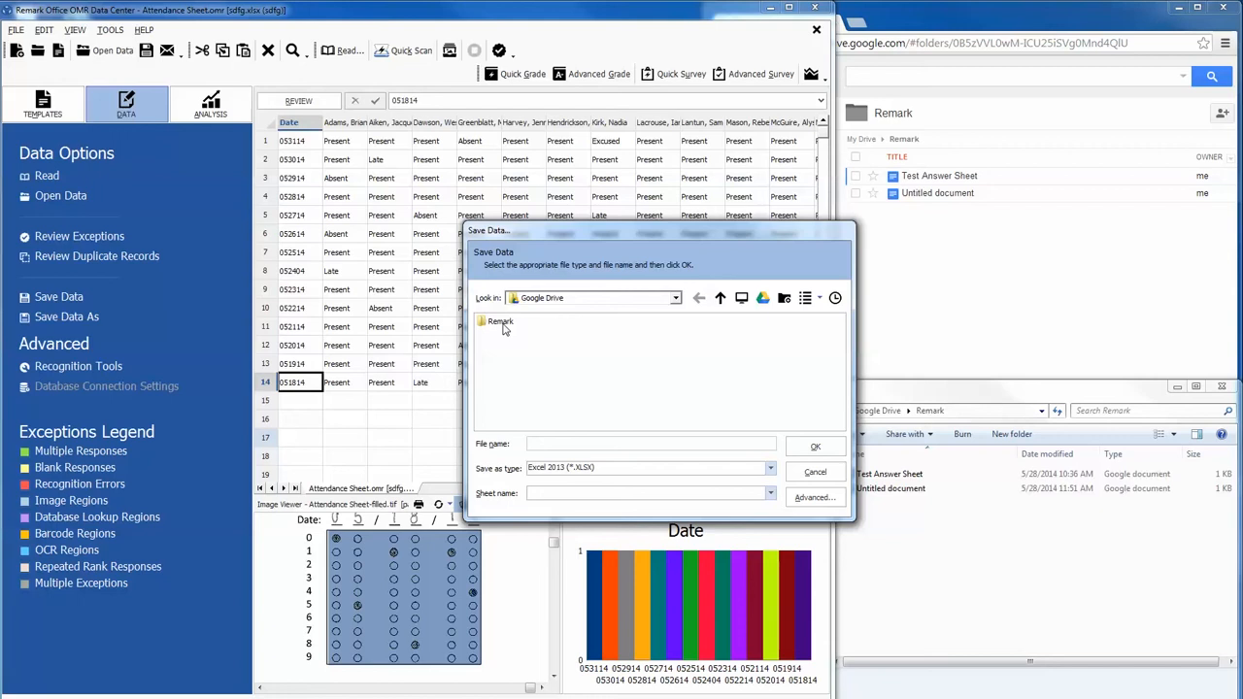
Save into the Remark folder as Excel 2013 workbook 'Attendance' with sheet name 'Attendance'.
double_click(501, 322)
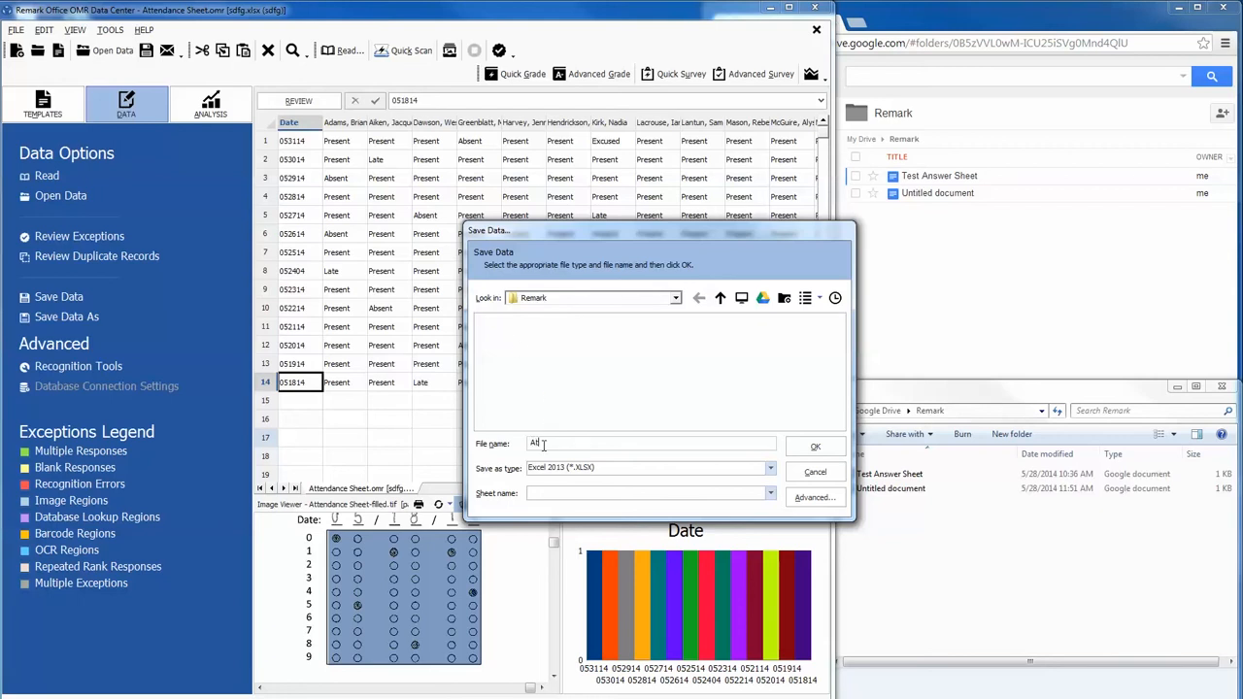
type("Attendance")
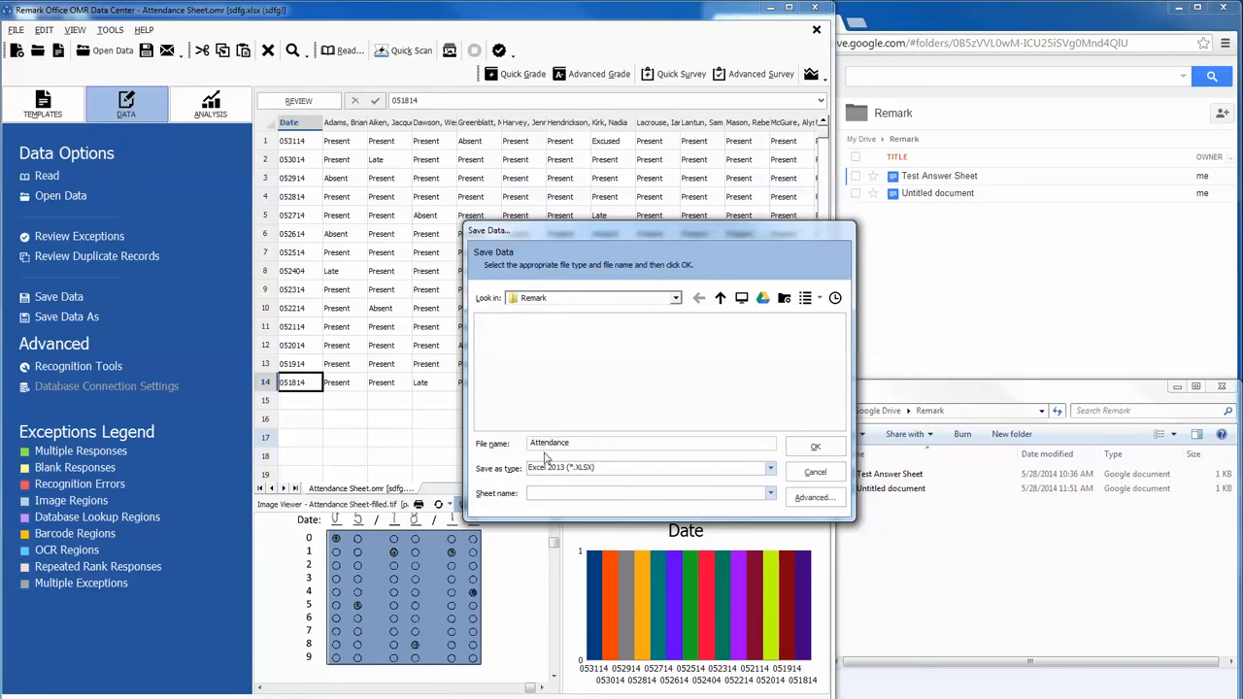
type("Atten")
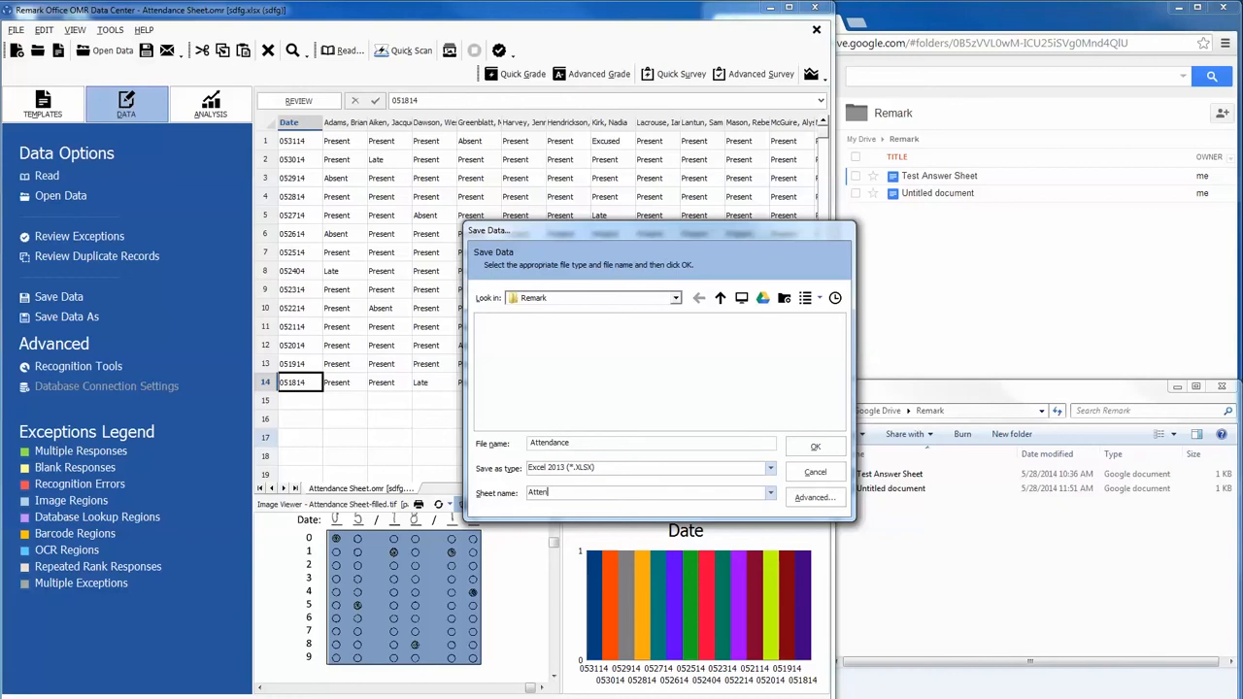
type("dance")
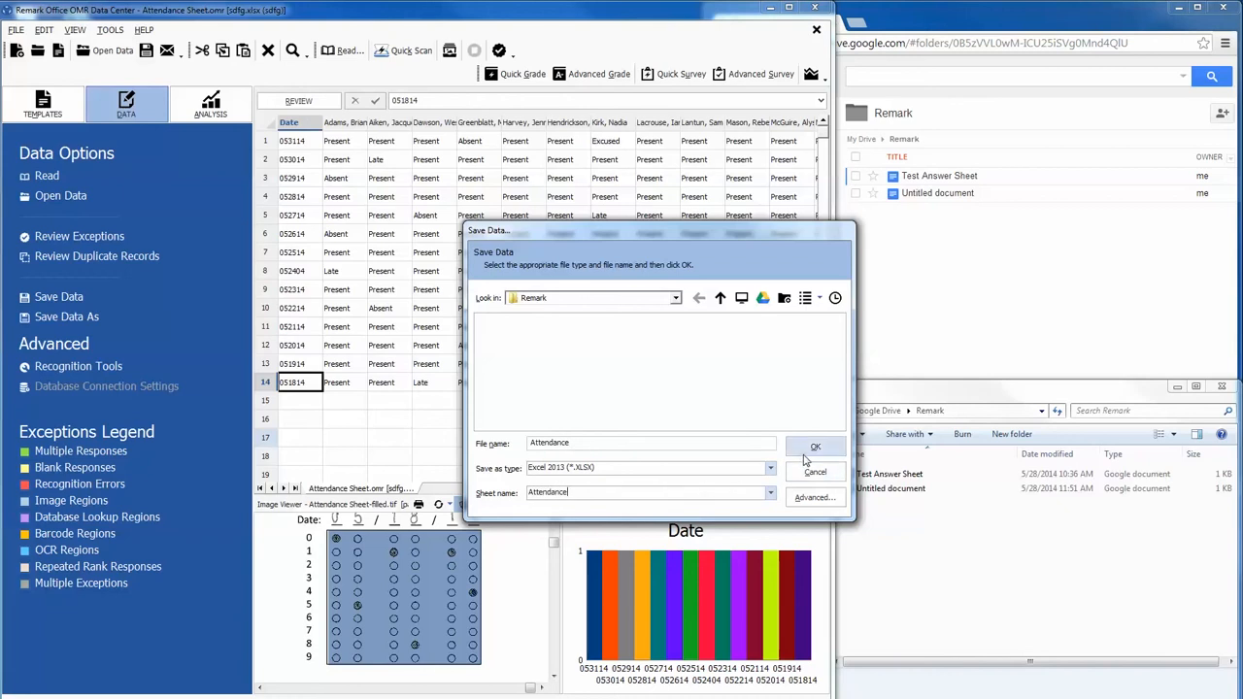
left_click(816, 445)
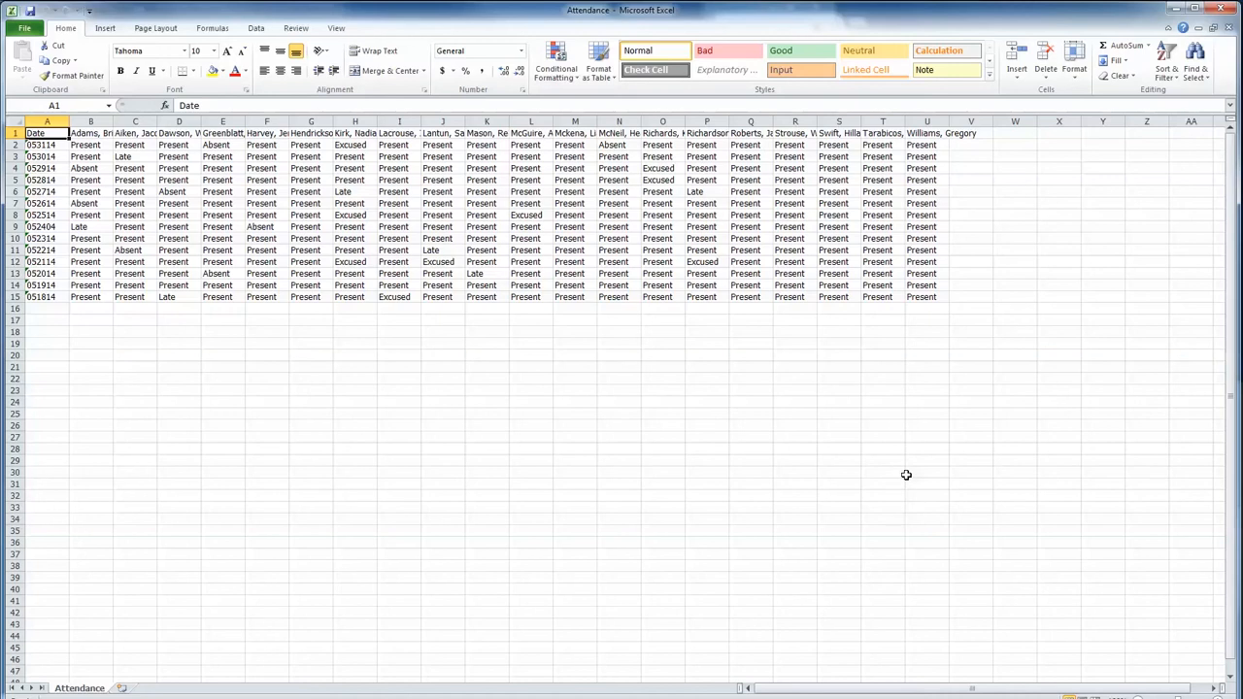
mouse_move(1193, 204)
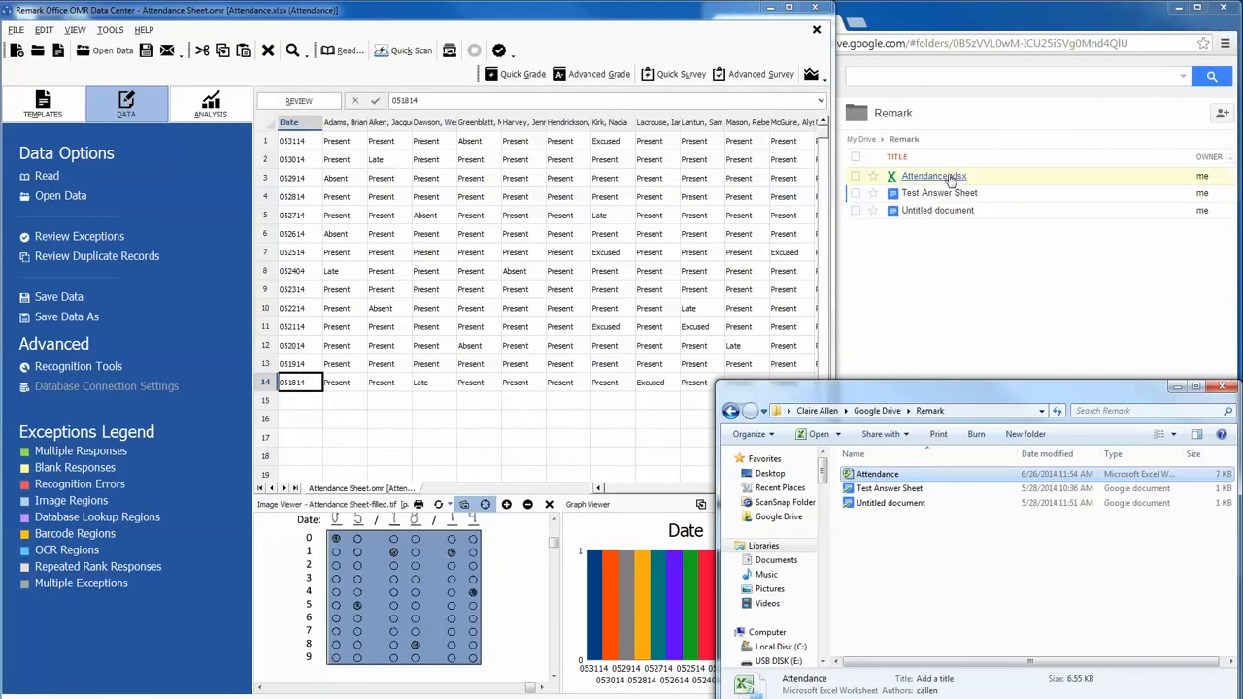
Preview Attendance.xlsx from the Remark folder in Google Drive's online viewer.
left_click(932, 175)
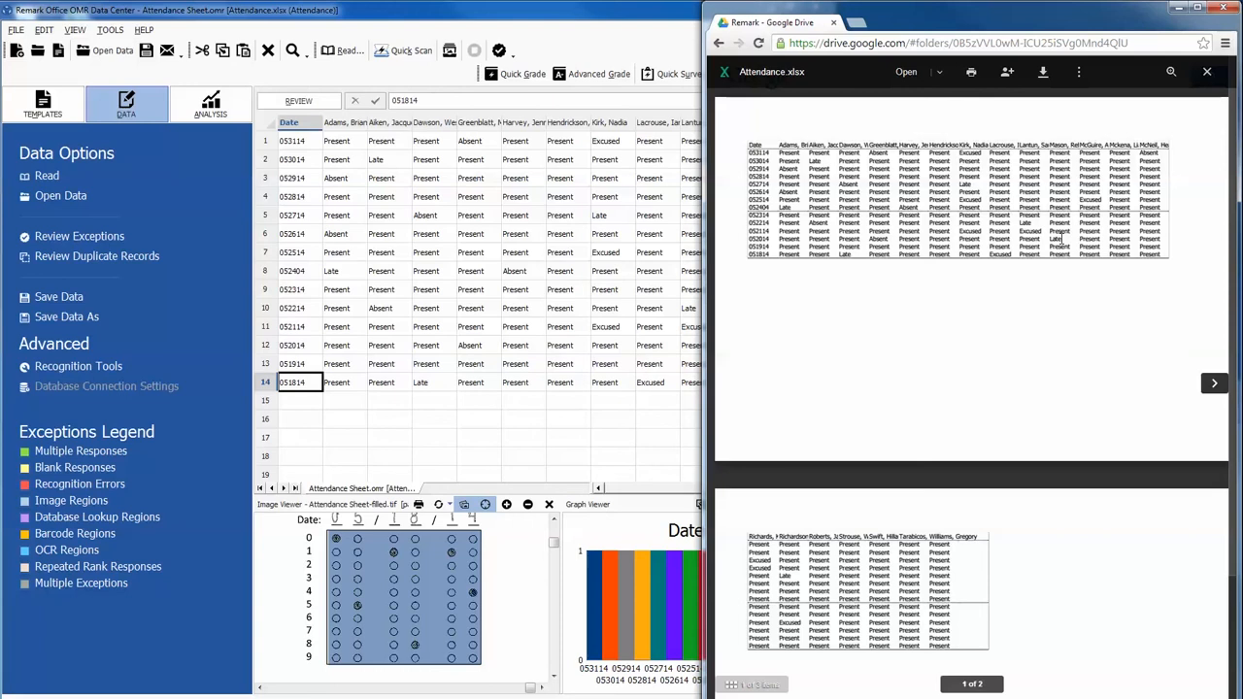
mouse_move(1150, 295)
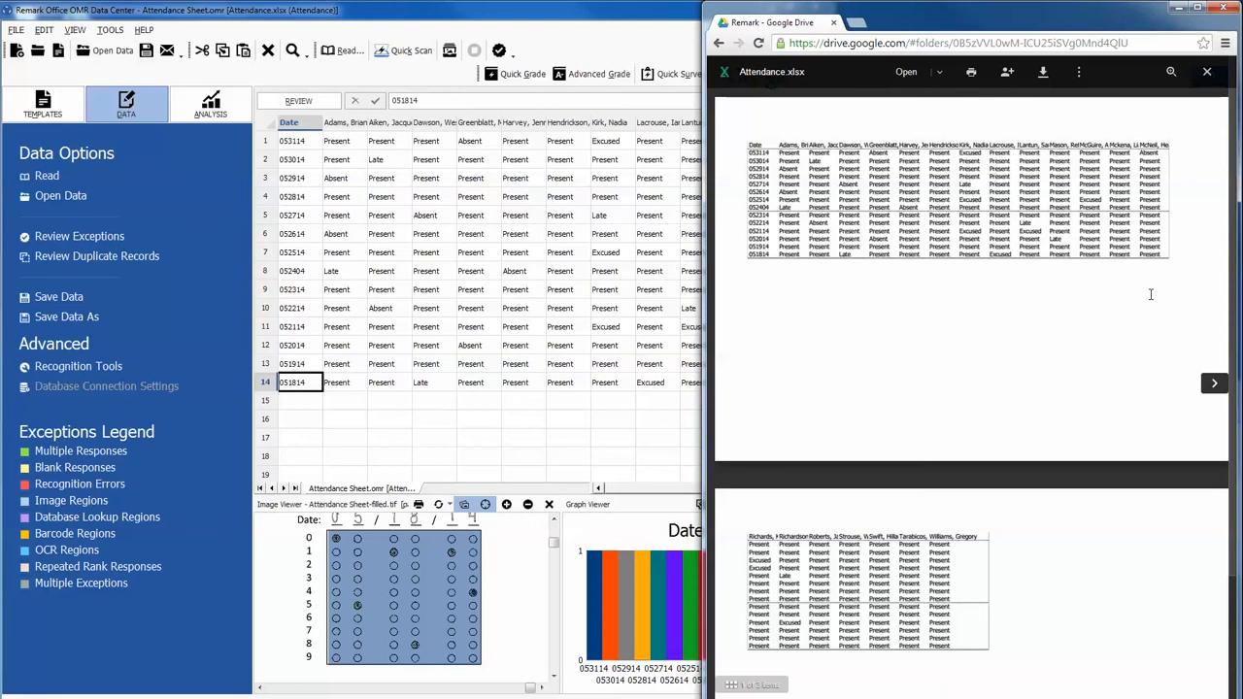
left_click(1206, 70)
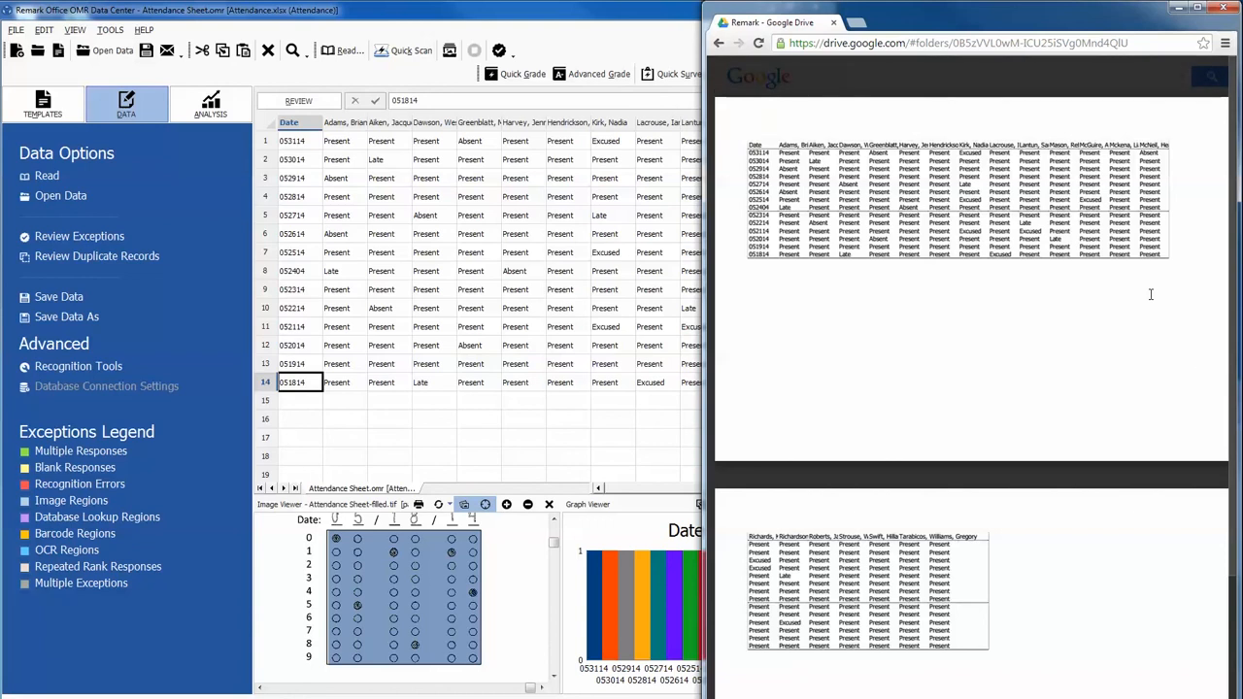